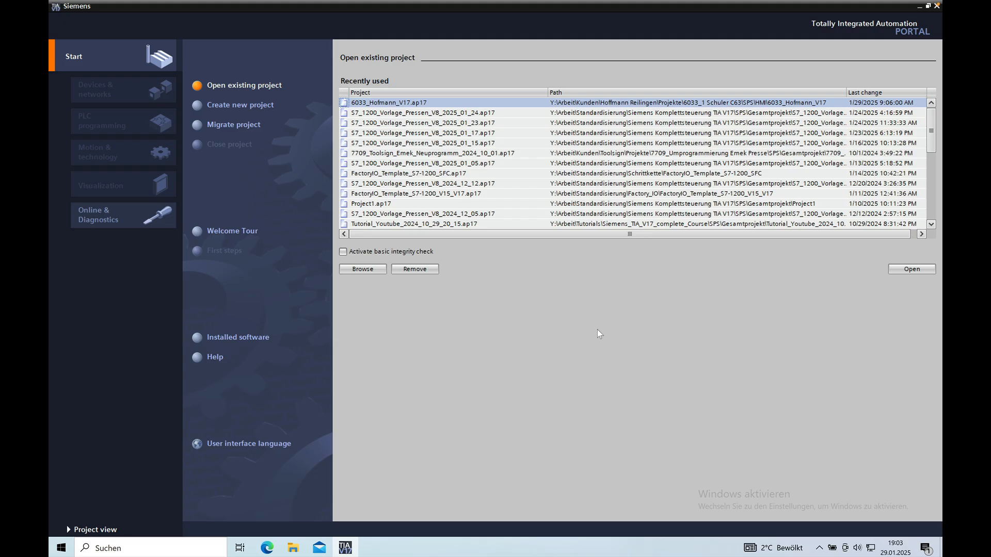
pyautogui.moveTo(473, 359)
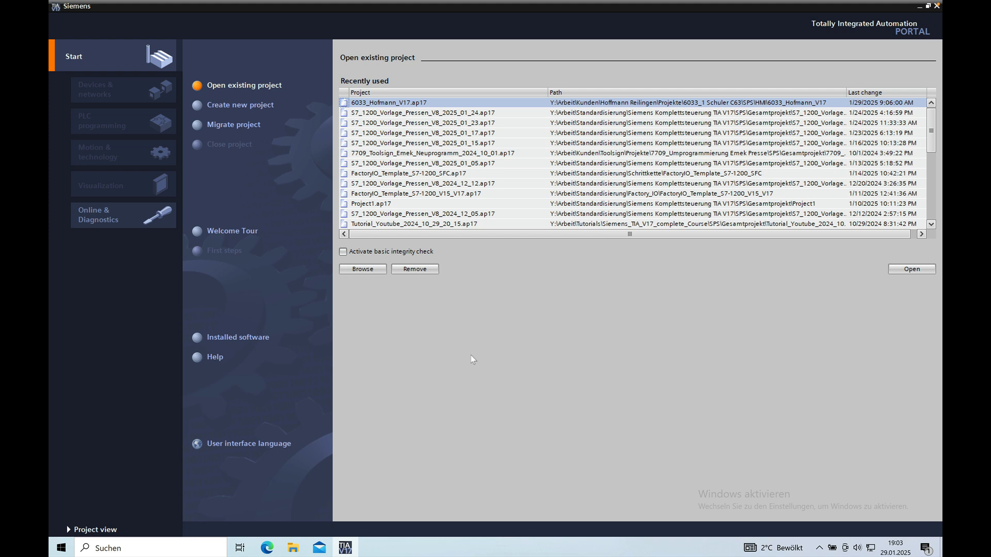
pyautogui.moveTo(650, 323)
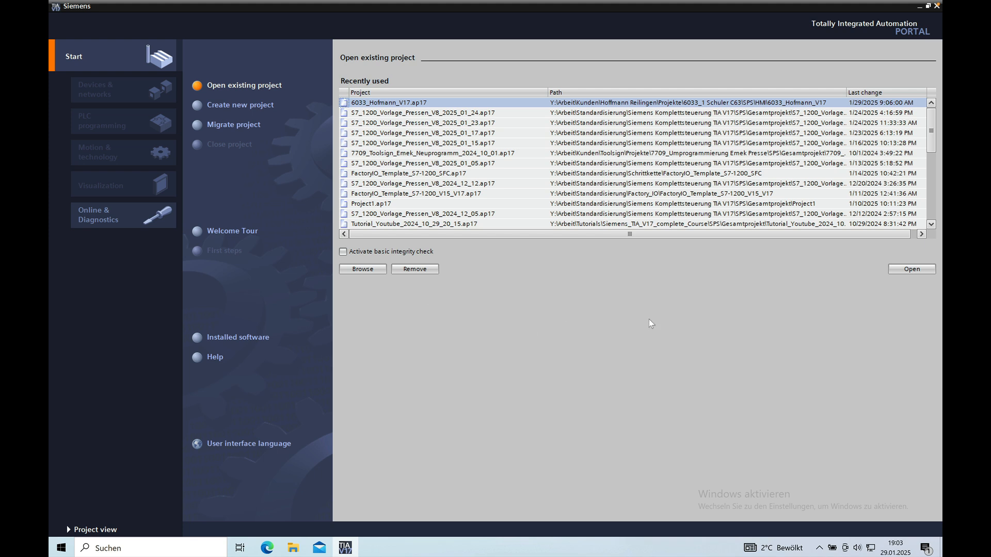
pyautogui.moveTo(482, 260)
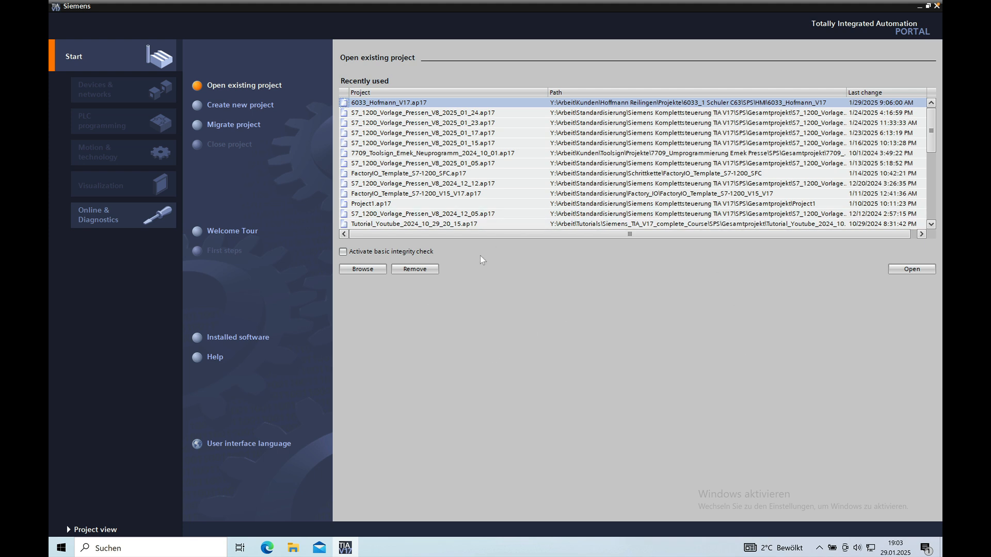
pyautogui.moveTo(487, 256)
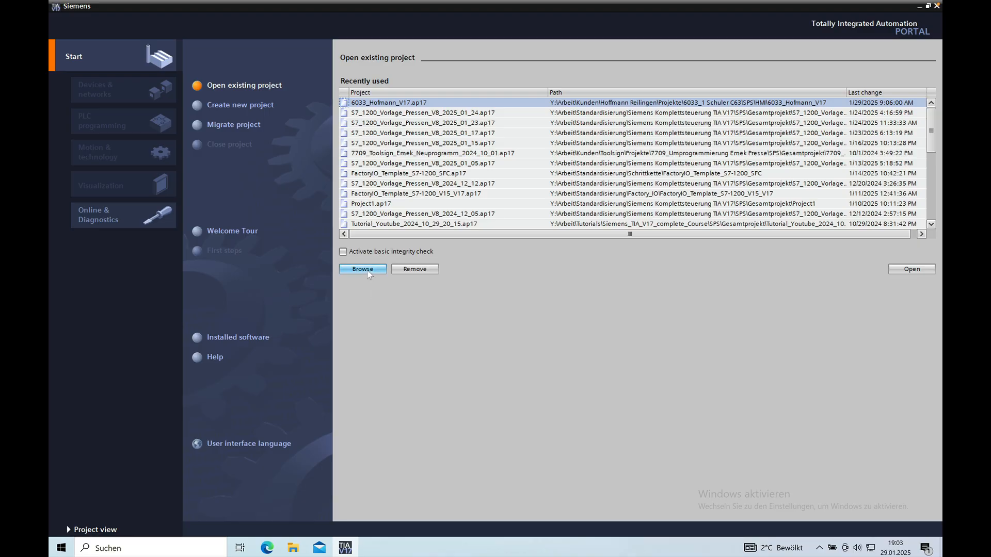
# Browse for the V13 SP1 project and choose 'HMI Aktuell' as the upgrade target directory
pyautogui.click(362, 269)
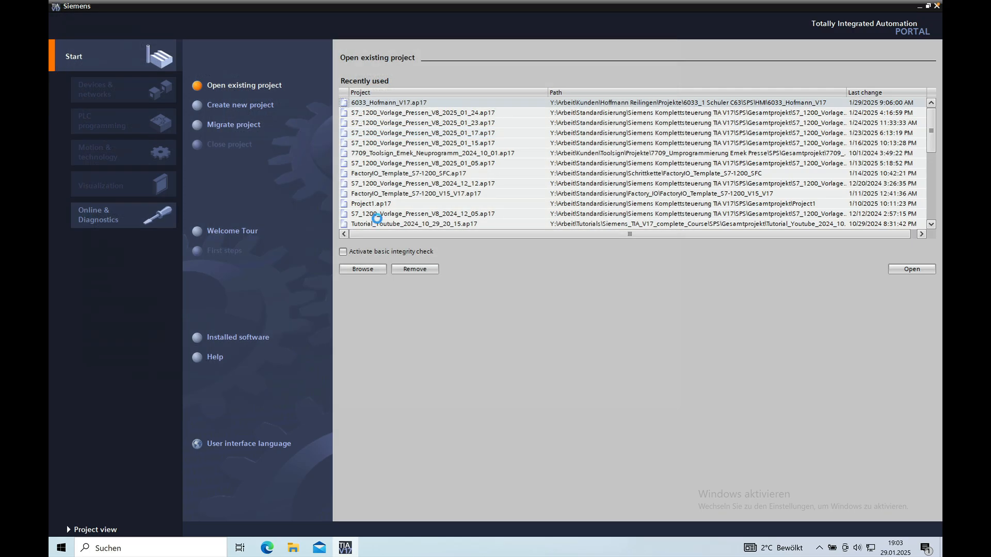
pyautogui.click(362, 268)
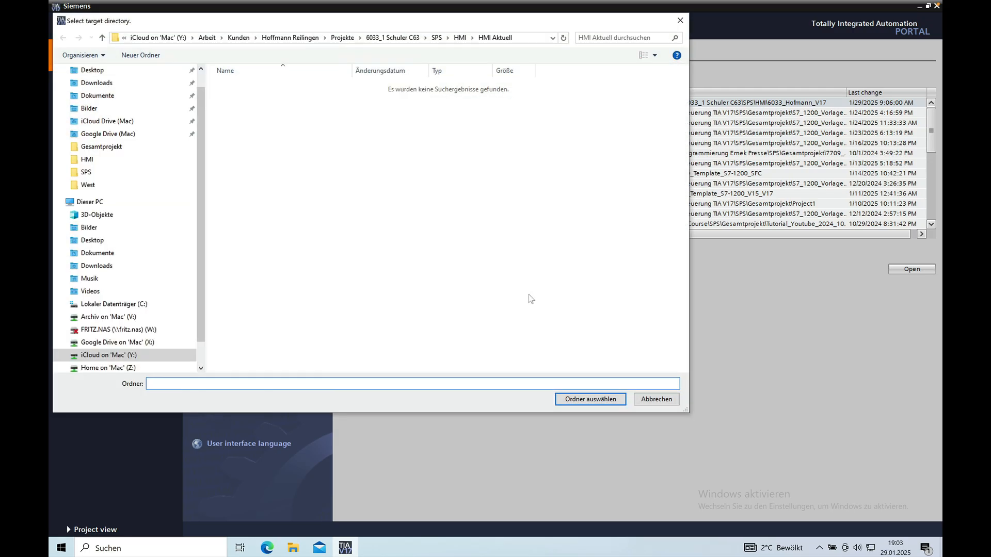
pyautogui.moveTo(403, 147)
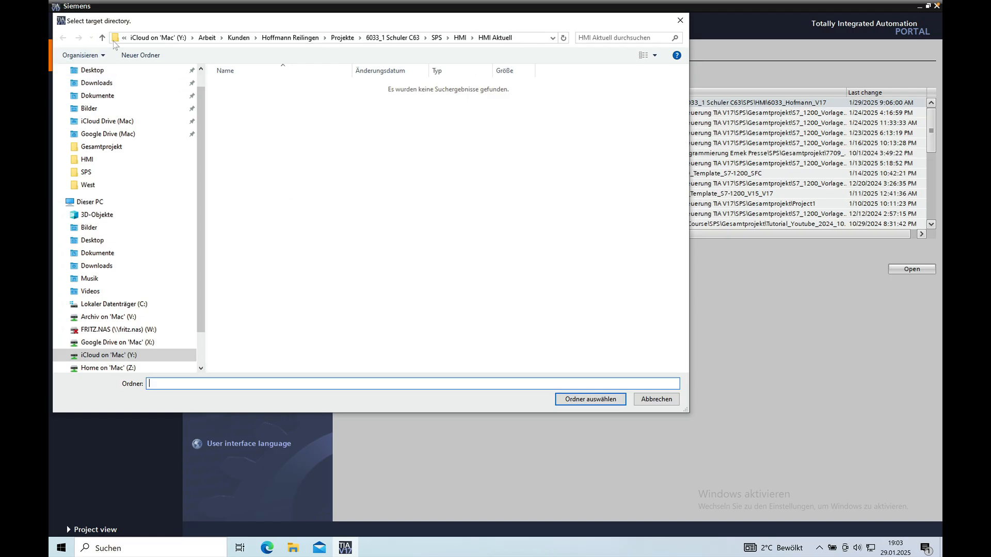
pyautogui.moveTo(462, 76)
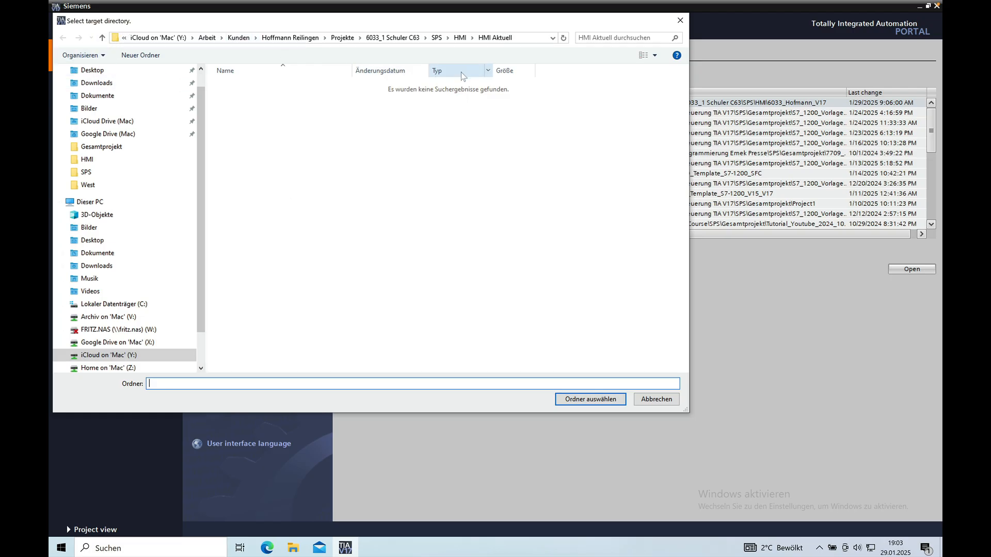
pyautogui.moveTo(508, 44)
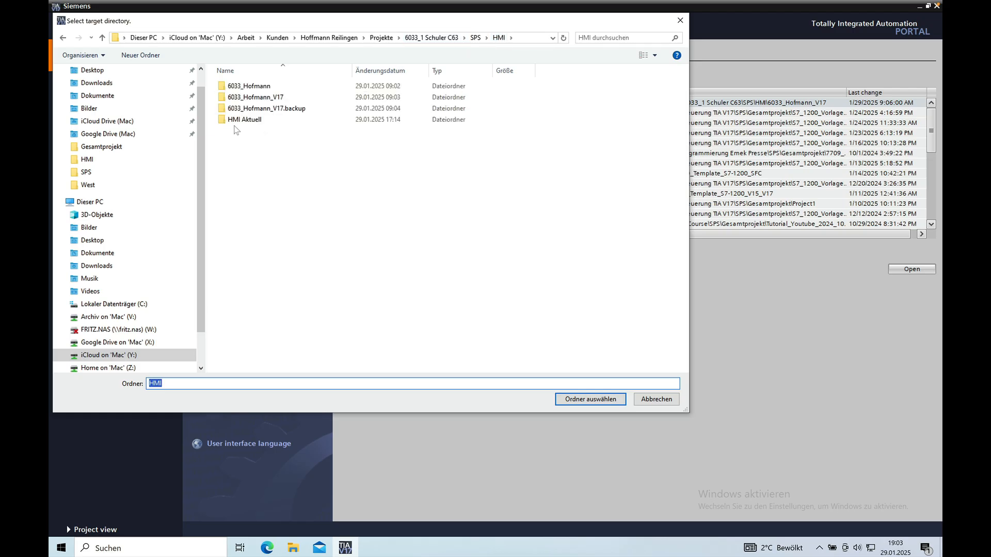
pyautogui.doubleClick(245, 120)
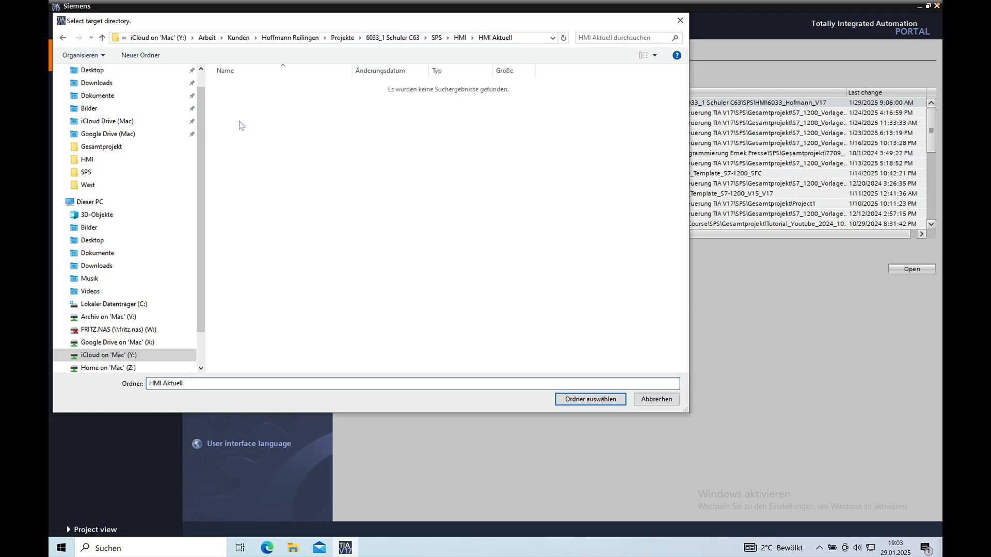
pyautogui.moveTo(604, 399)
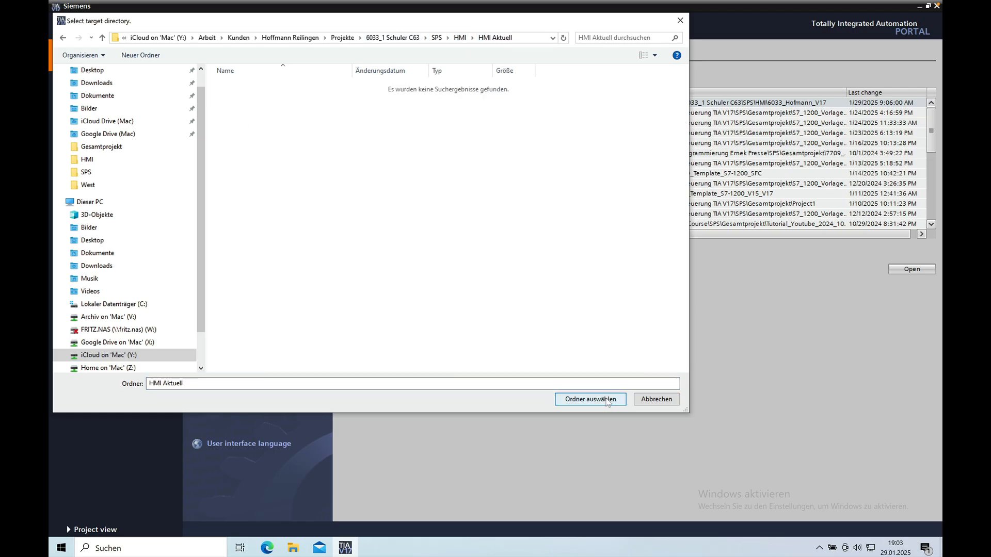
pyautogui.click(590, 399)
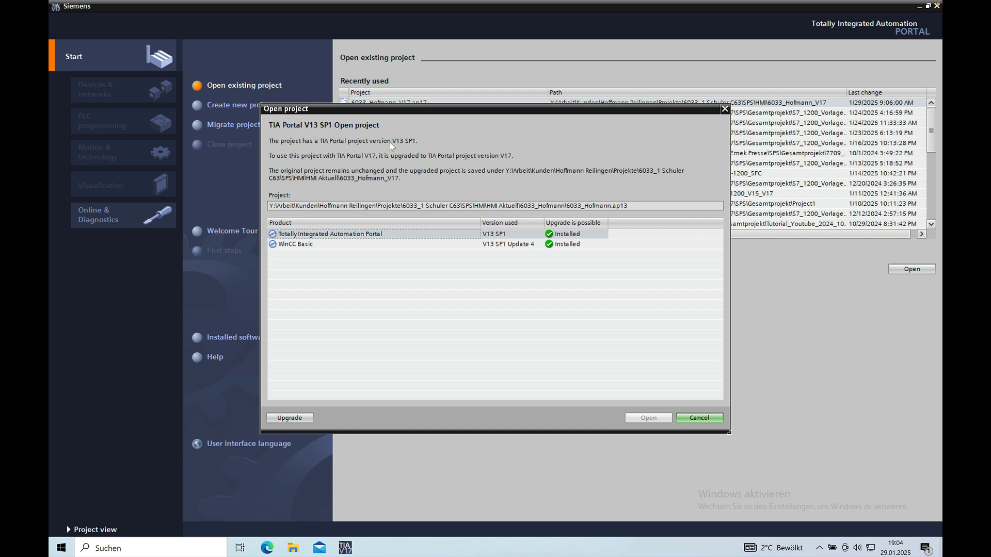
pyautogui.moveTo(317, 178)
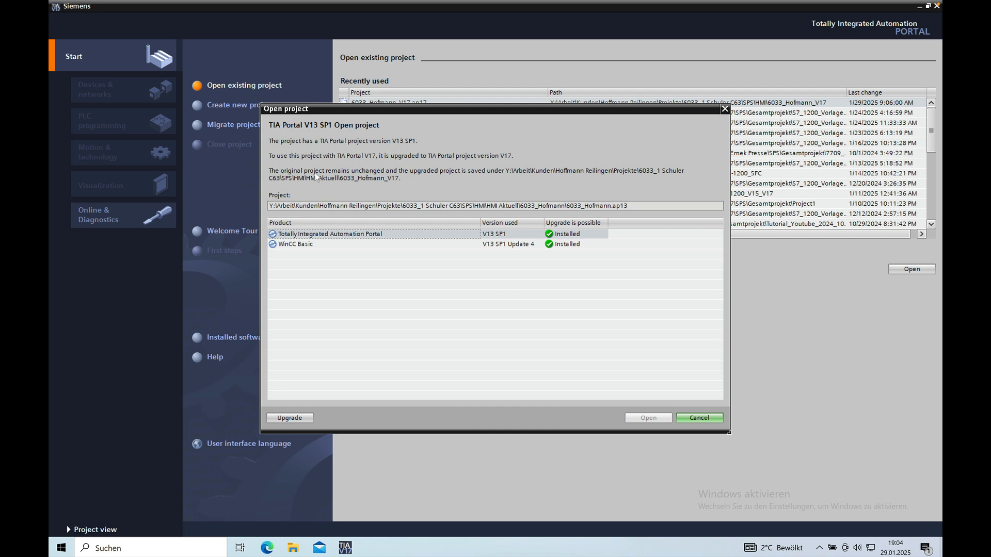
pyautogui.moveTo(322, 165)
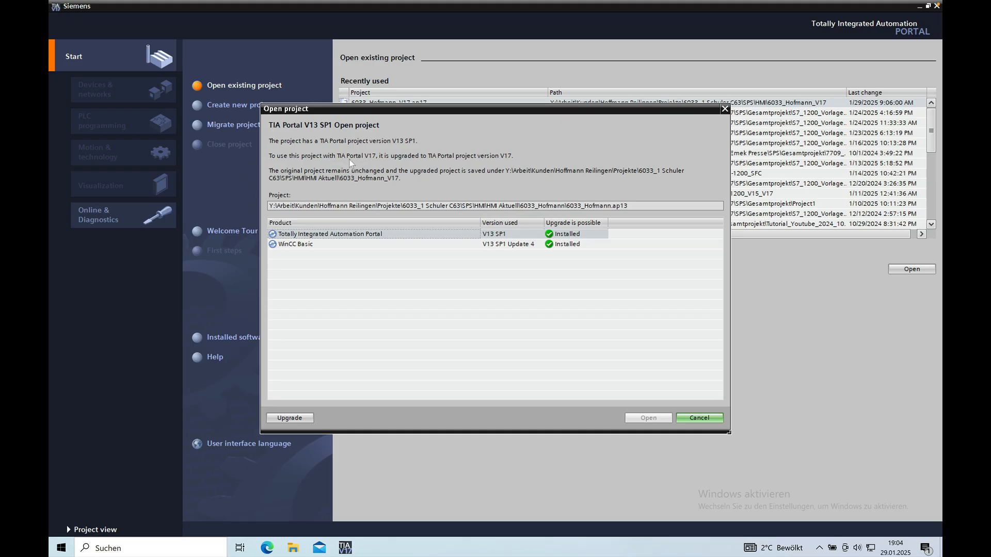
pyautogui.moveTo(435, 163)
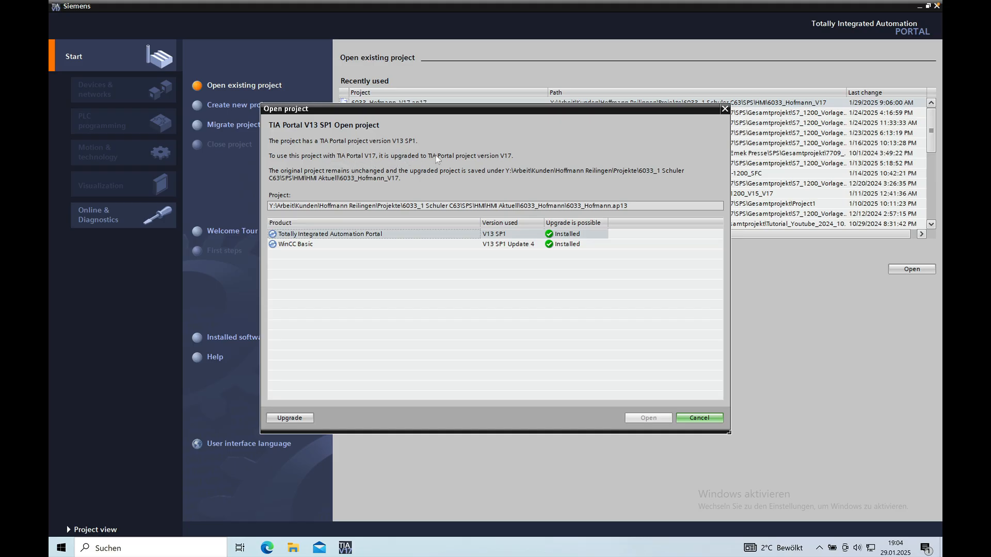
pyautogui.moveTo(319, 184)
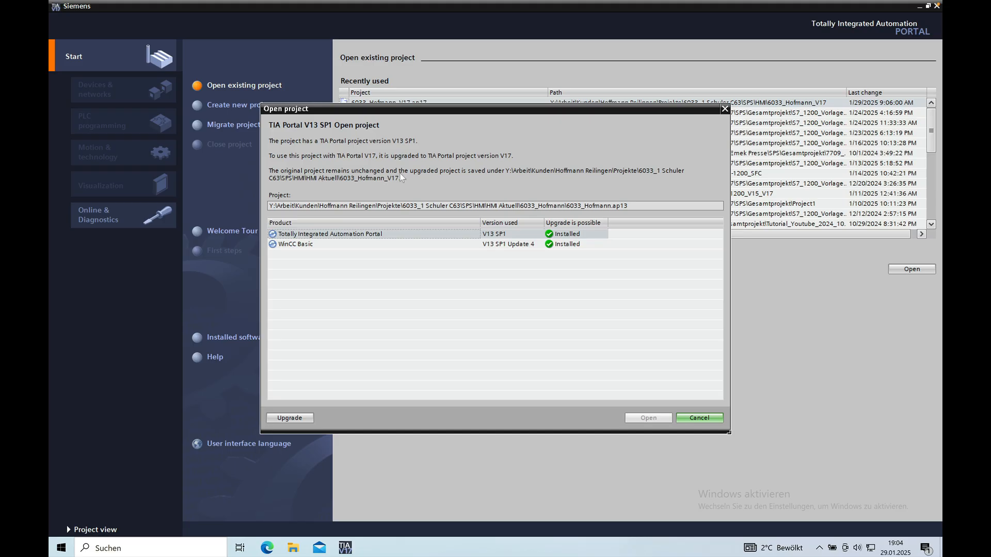
pyautogui.moveTo(464, 182)
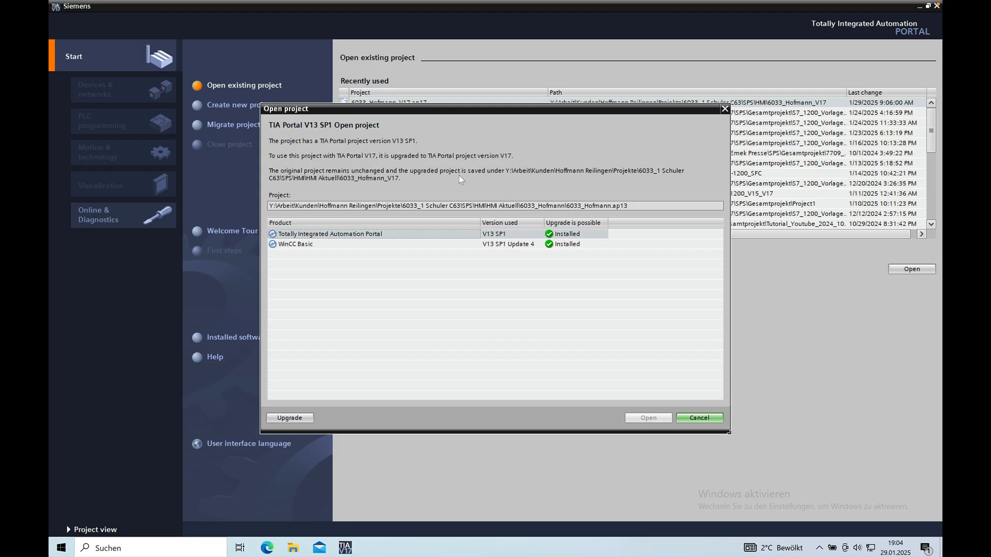
pyautogui.moveTo(659, 184)
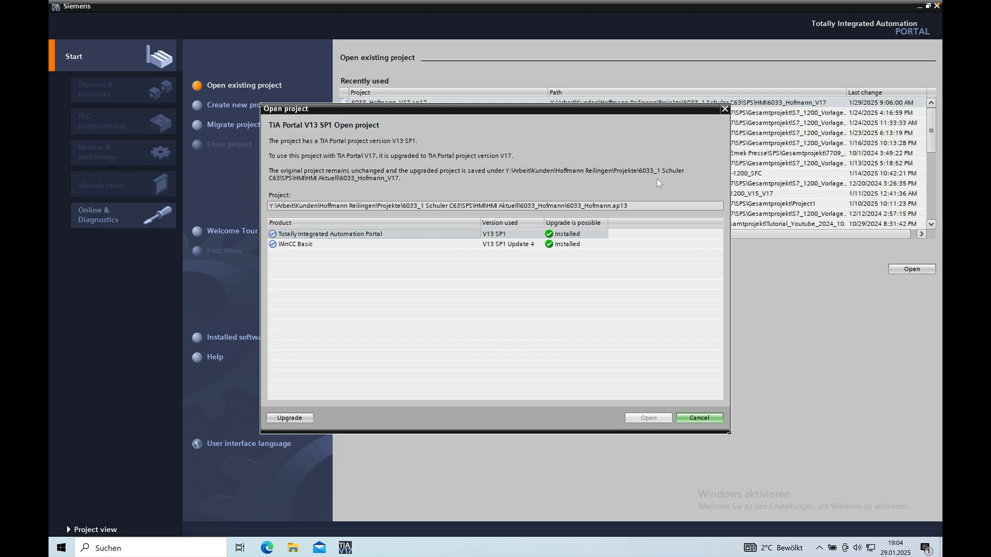
pyautogui.moveTo(315, 432)
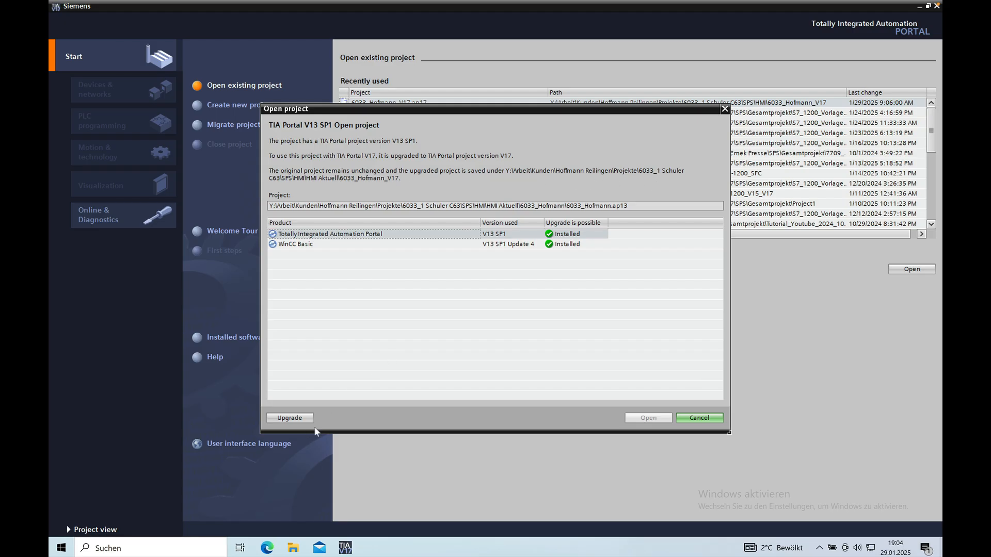
pyautogui.moveTo(351, 353)
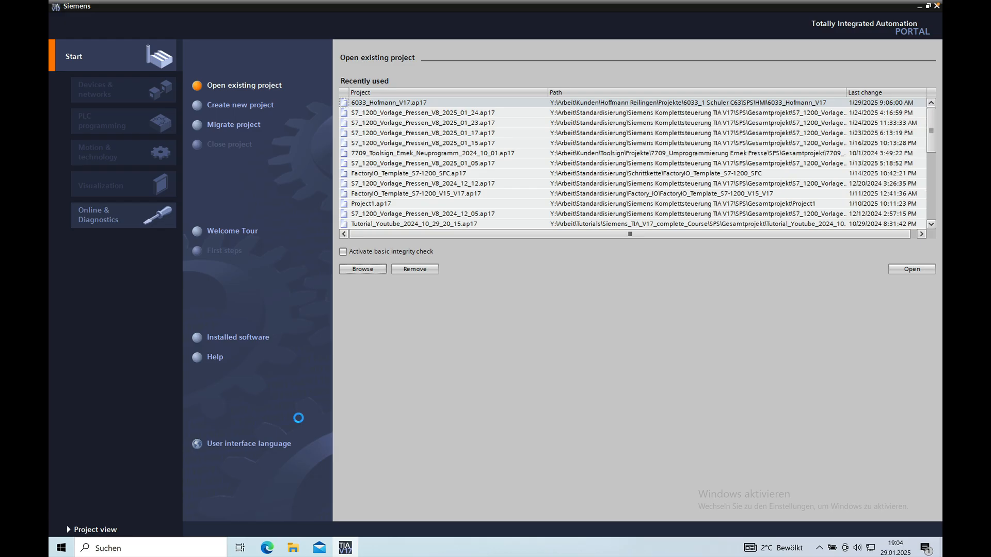
# Let the project upgrade run through toward its final cleanup stage
pyautogui.click(912, 268)
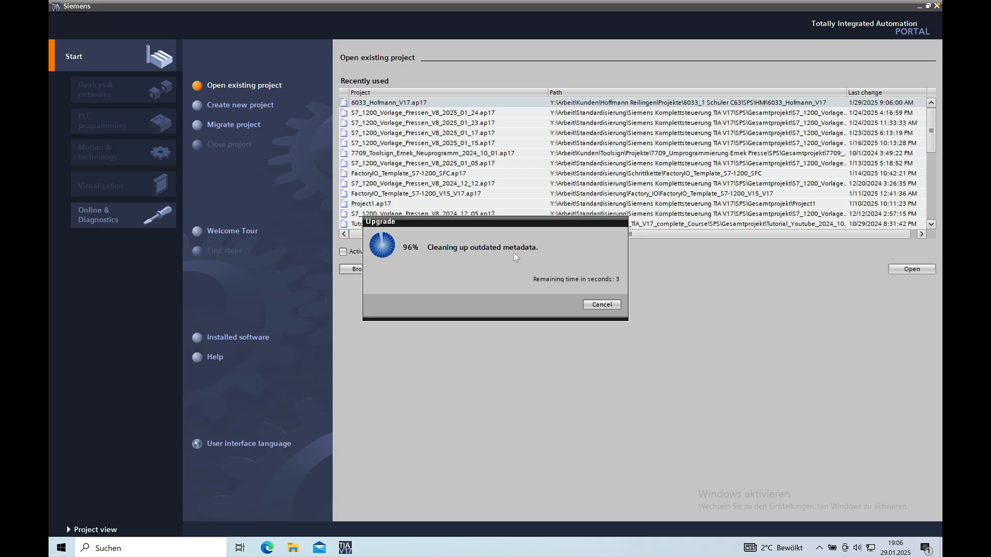
pyautogui.moveTo(463, 277)
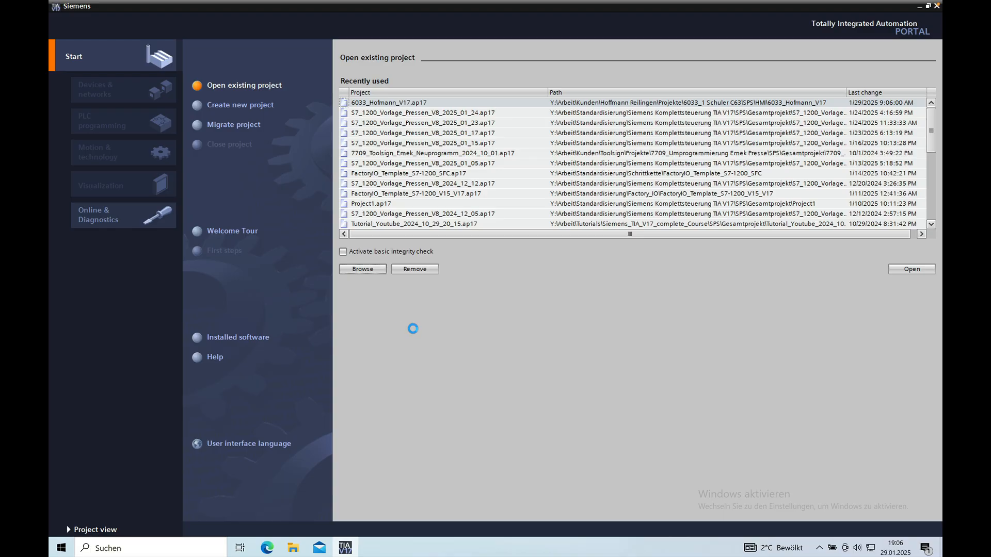
# Finish the upgrade so the 6033_Hofmann_V17 project opens in Portal view
pyautogui.click(912, 269)
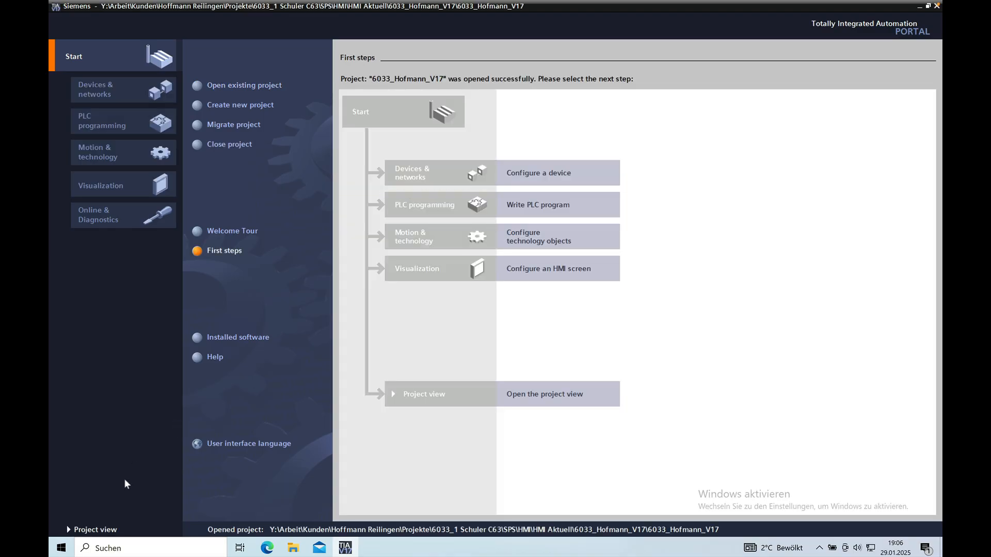
pyautogui.moveTo(265, 265)
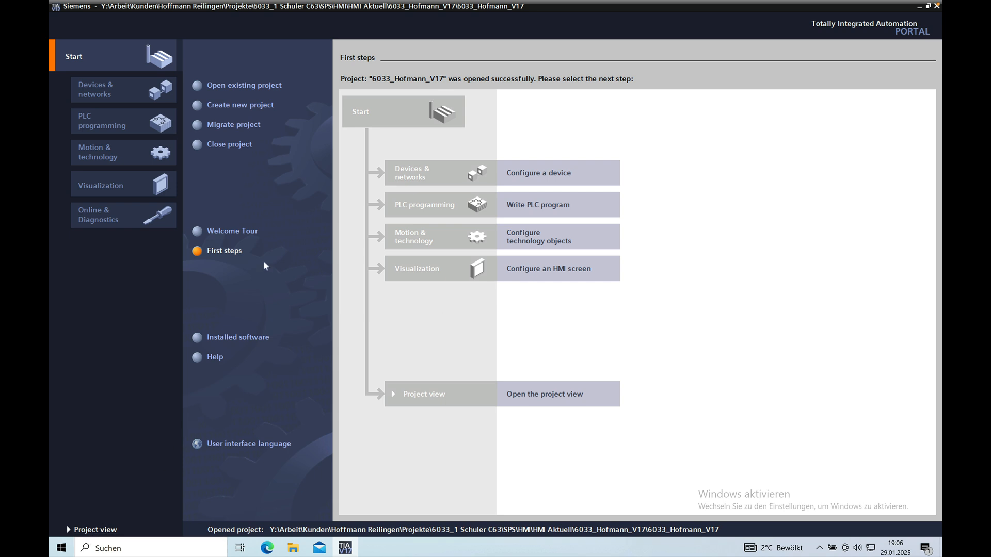
pyautogui.moveTo(131, 475)
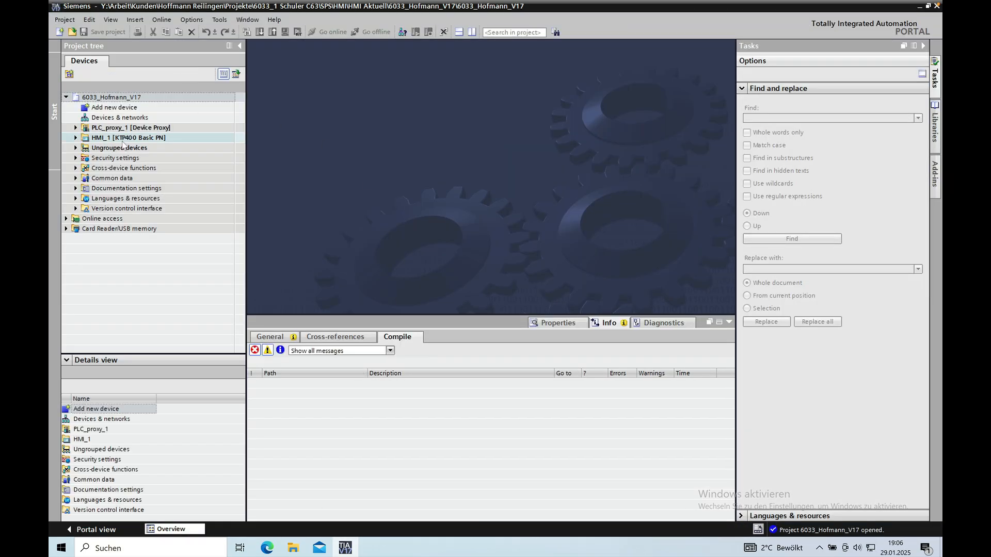
# Select HMI_1 [KTP400 Basic PN] in the project tree to list its screens and tags
pyautogui.click(124, 128)
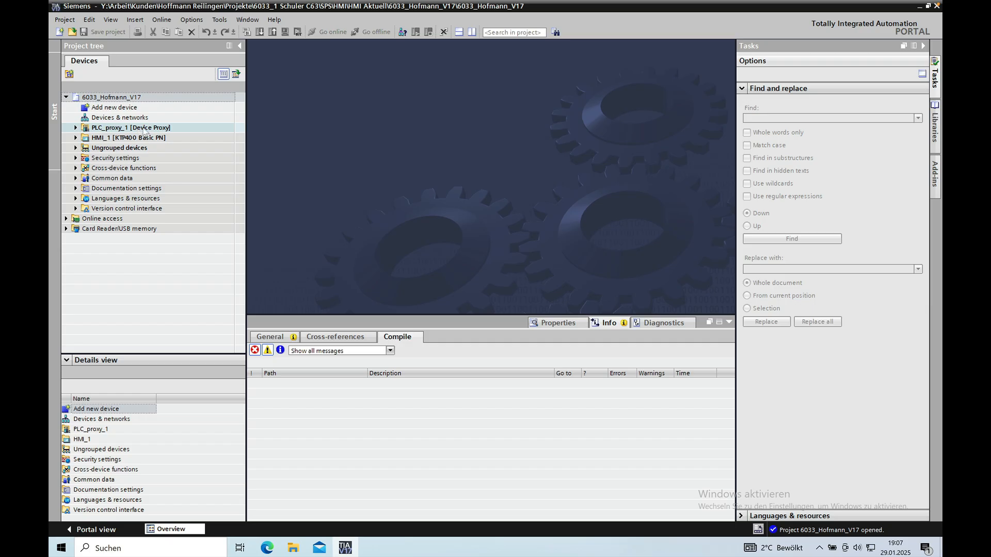
pyautogui.click(124, 138)
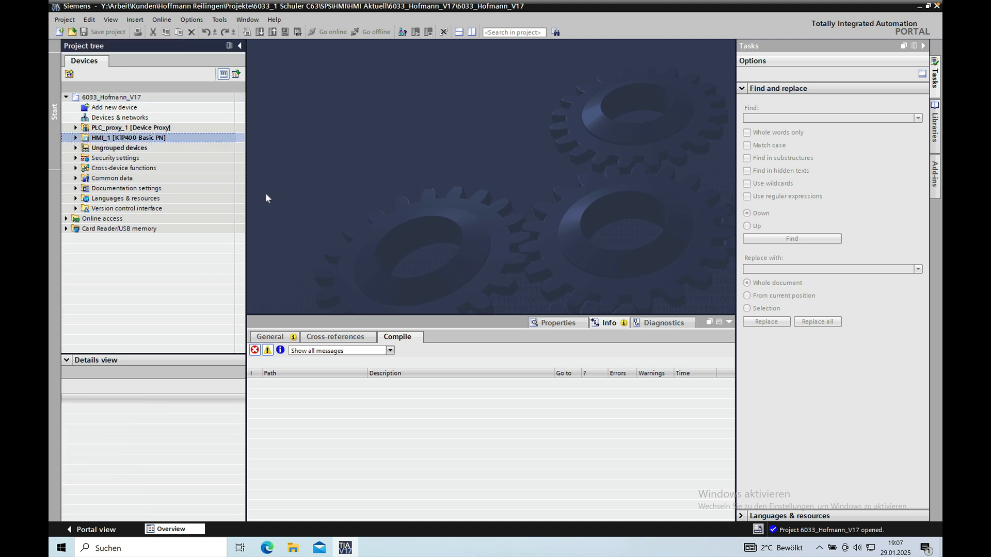
pyautogui.moveTo(87, 18)
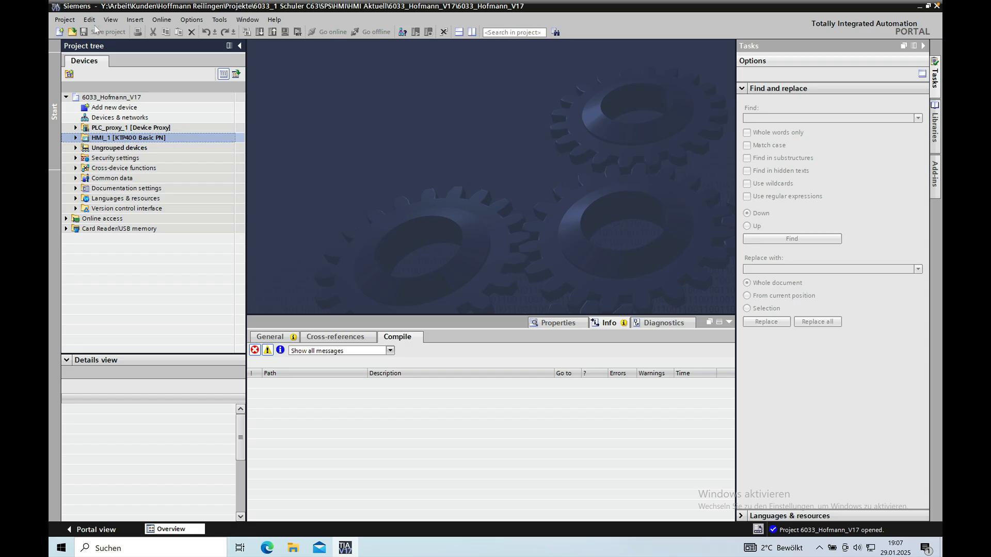
pyautogui.click(112, 138)
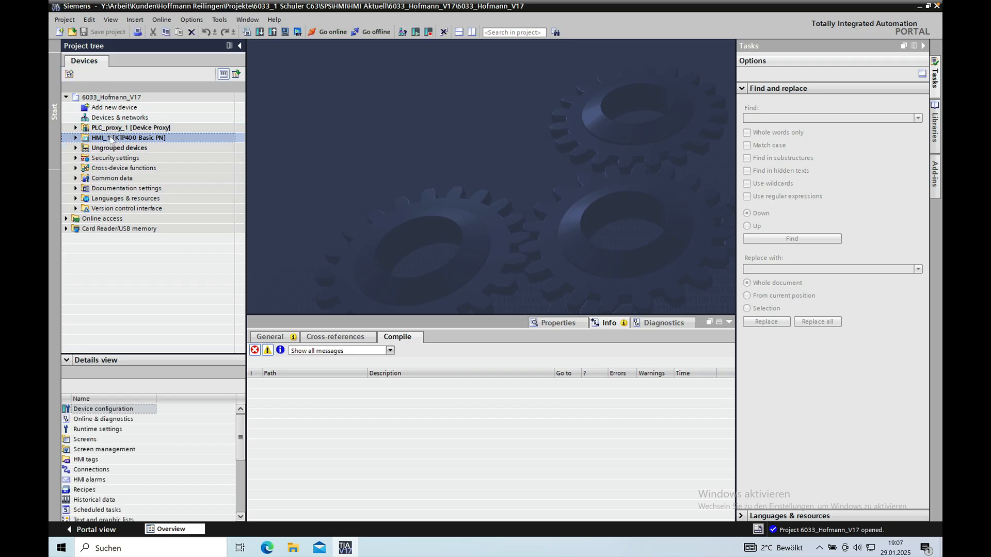
# Run Compile > Software (rebuild all) on HMI_1 from its context menu
pyautogui.rightClick(112, 138)
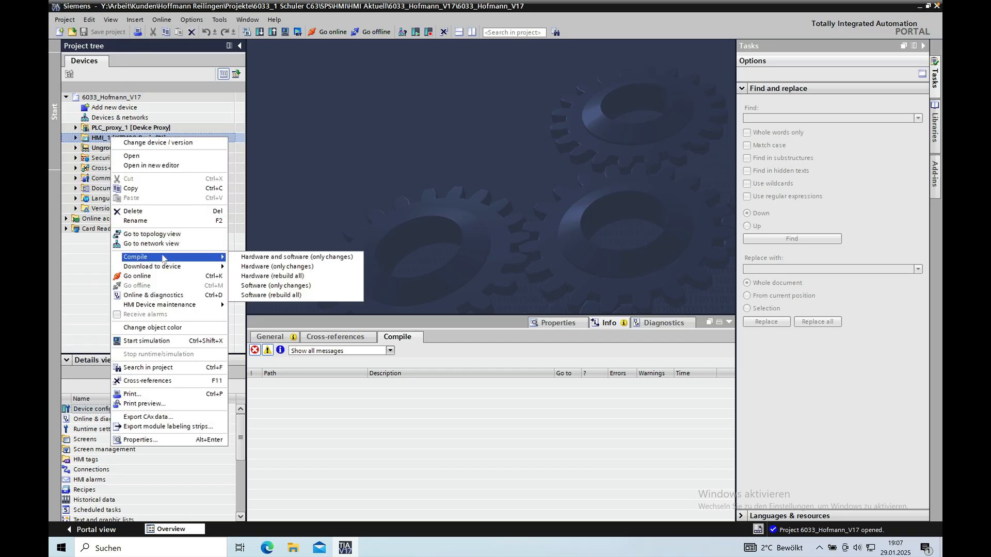
pyautogui.moveTo(295, 295)
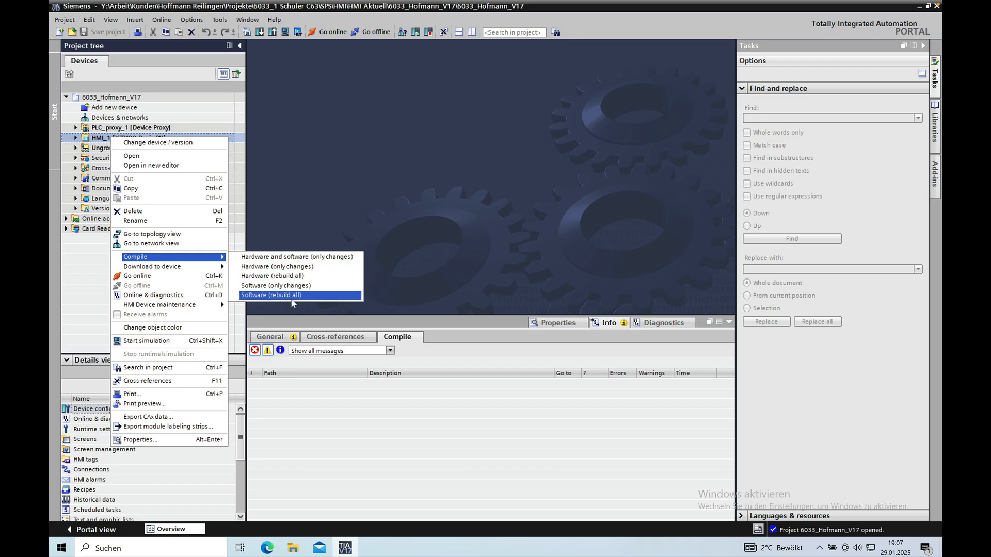
pyautogui.click(278, 295)
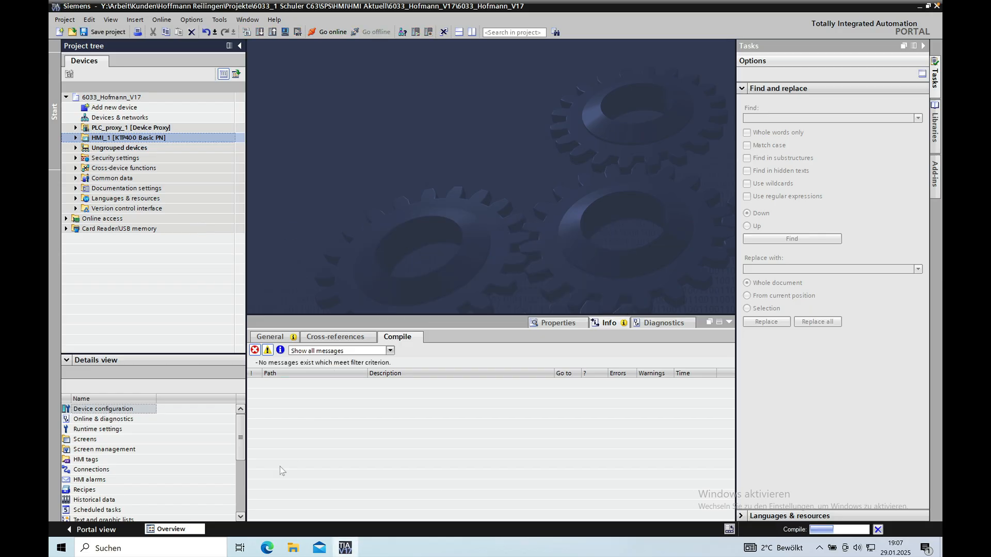
pyautogui.moveTo(235, 58)
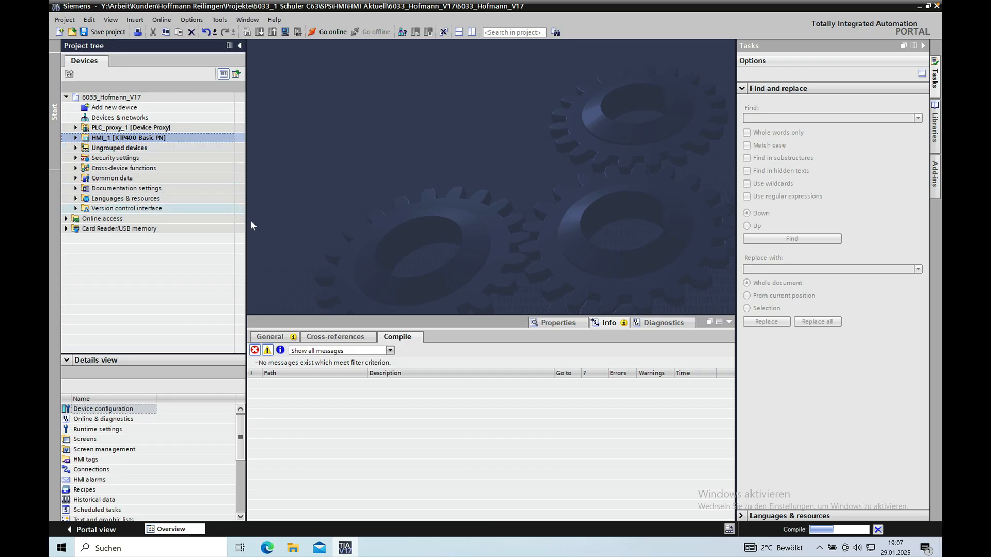
pyautogui.moveTo(281, 232)
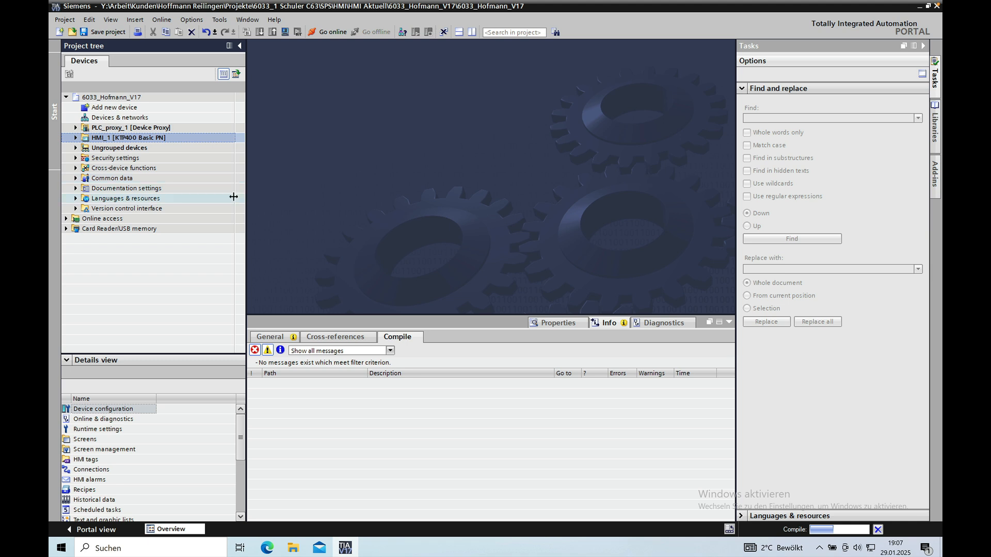
pyautogui.moveTo(189, 169)
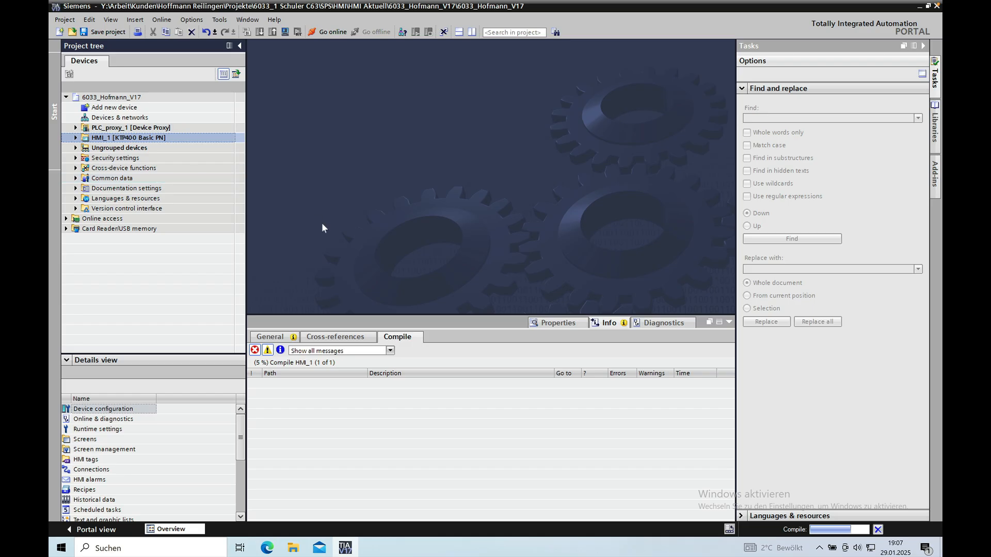
pyautogui.moveTo(192, 203)
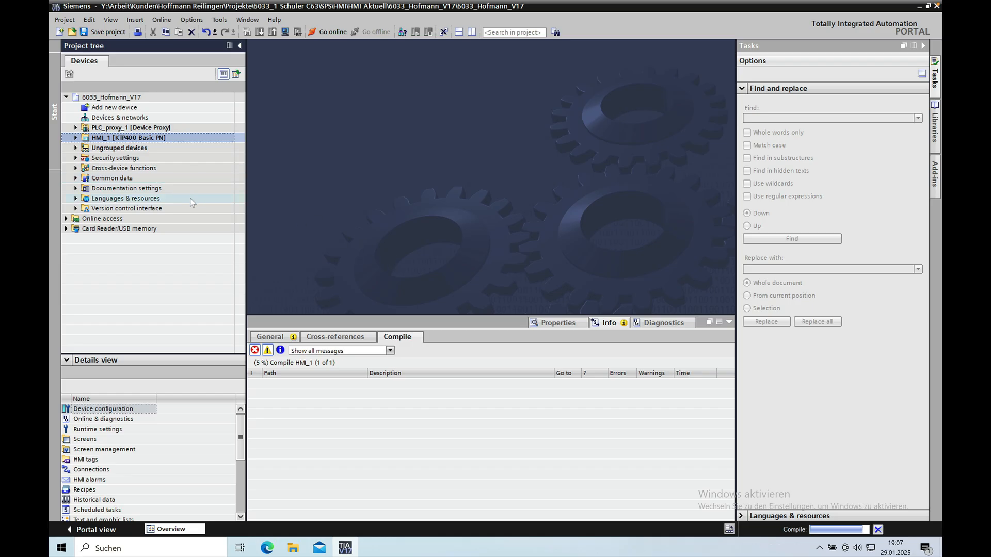
pyautogui.moveTo(217, 232)
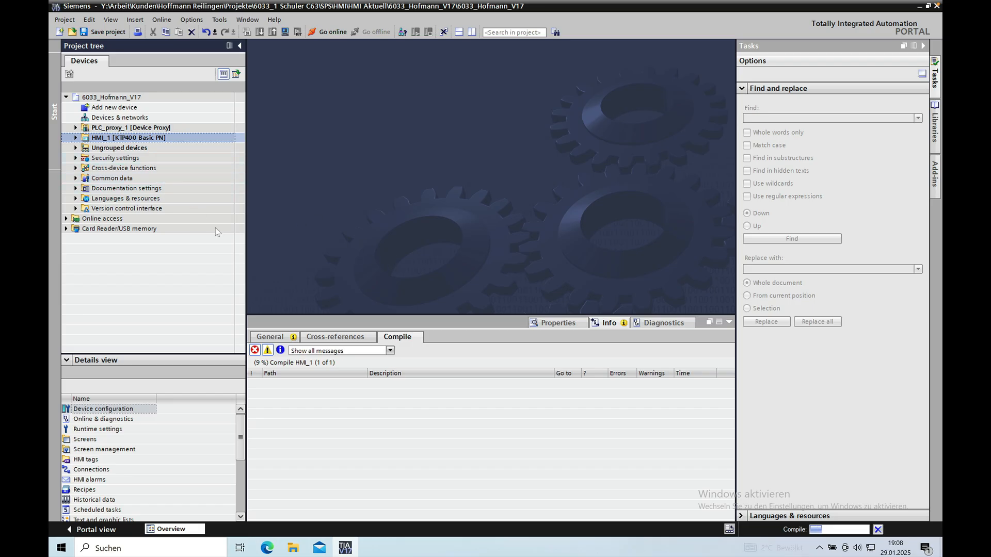
pyautogui.moveTo(284, 244)
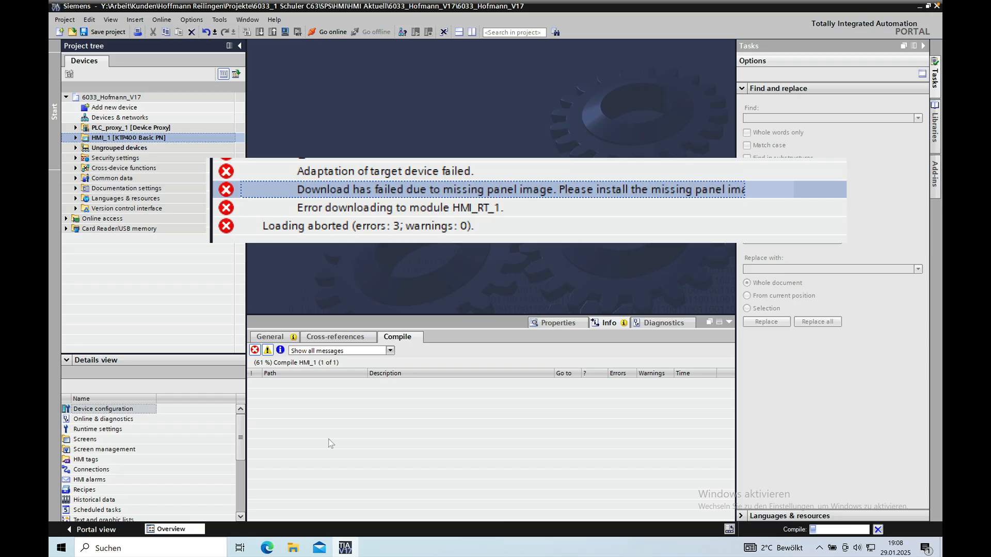
pyautogui.moveTo(327, 429)
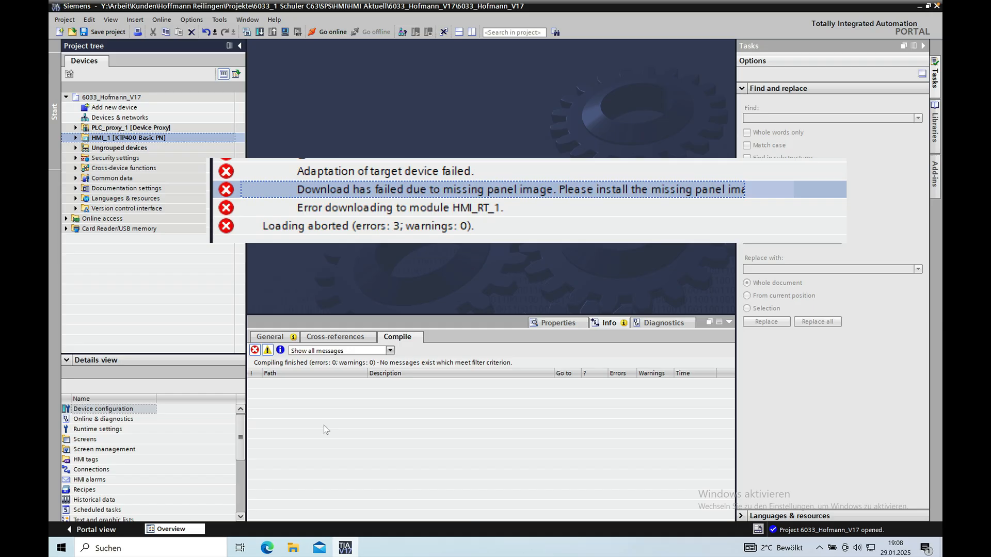
pyautogui.moveTo(353, 421)
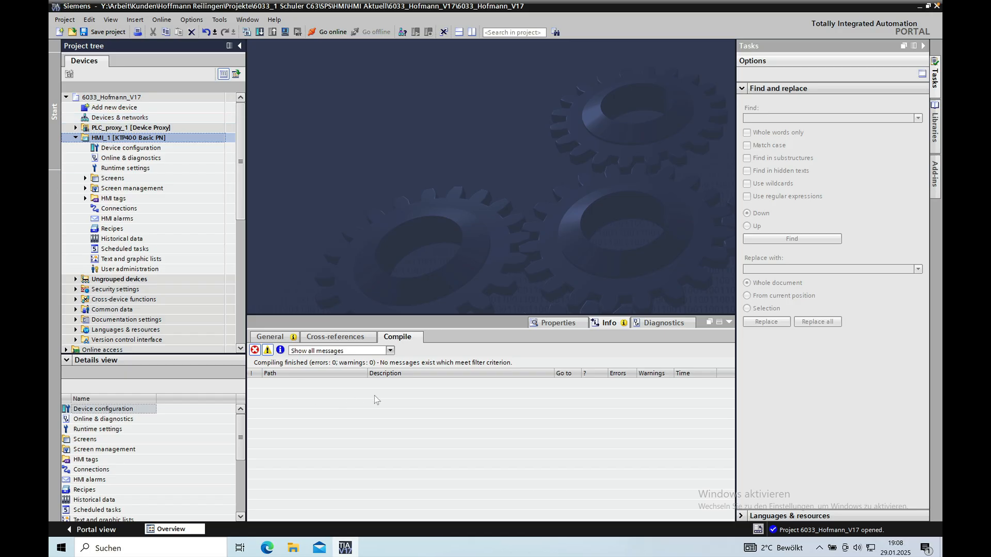
pyautogui.moveTo(324, 367)
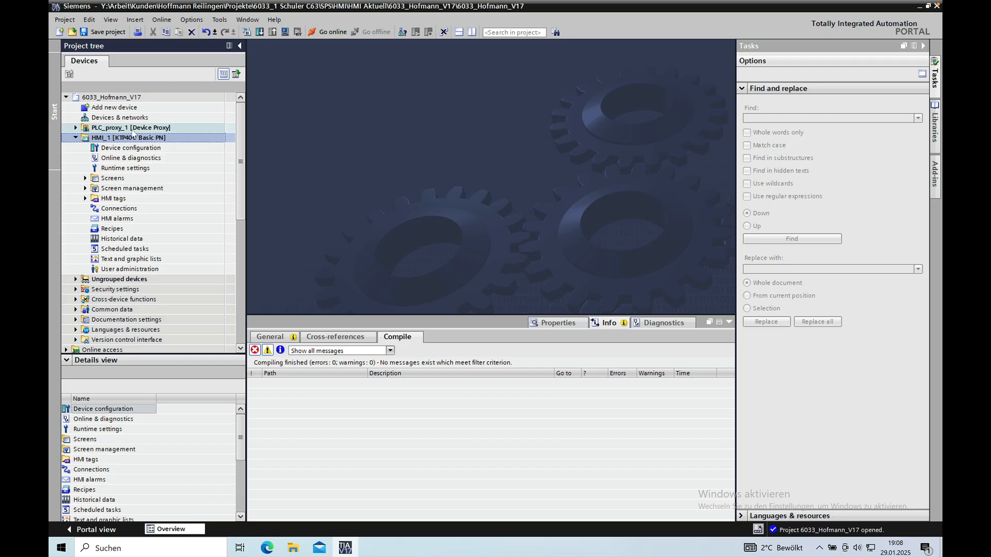
# Select Devices & networks in the project tree
pyautogui.click(118, 117)
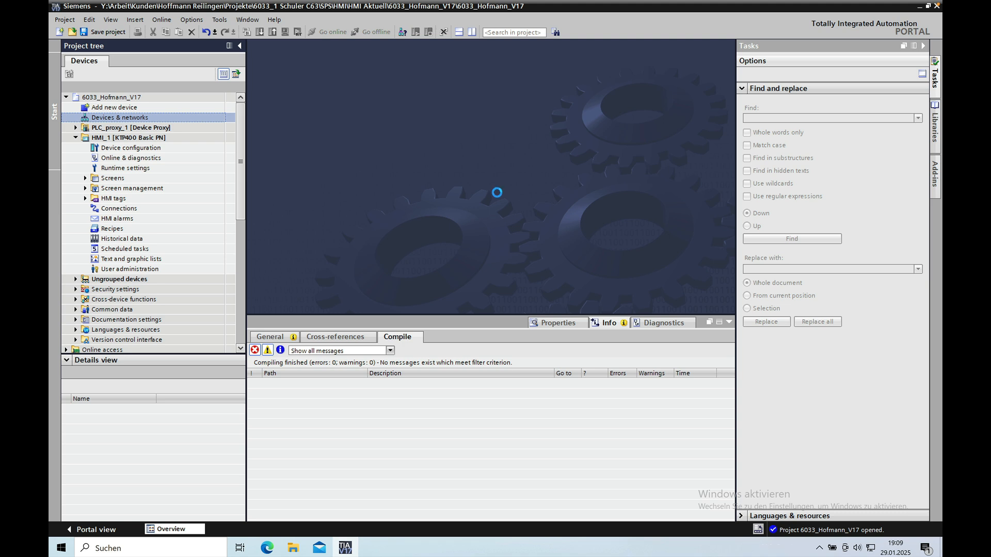
# Open the network view and start Change device / version for the HMI_1 panel
pyautogui.doubleClick(118, 116)
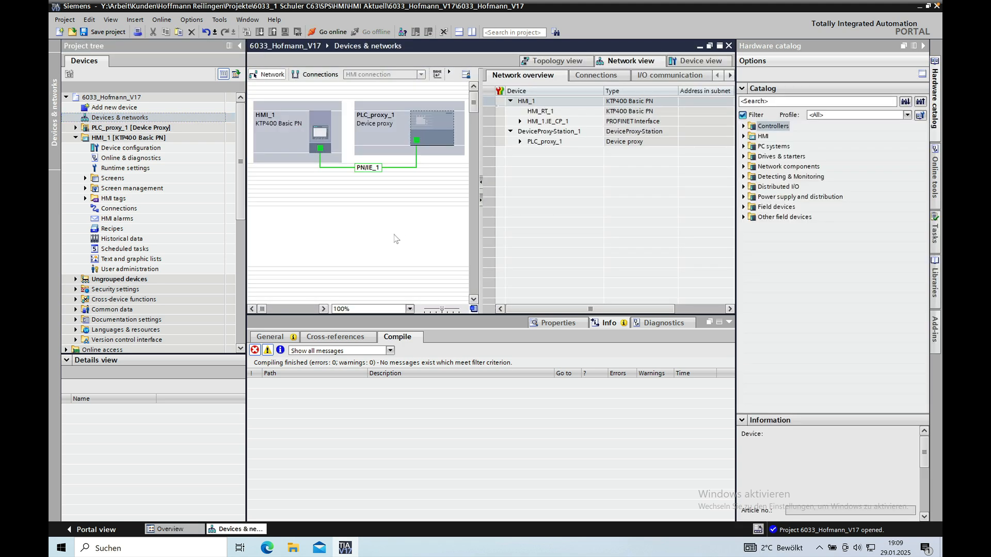
pyautogui.click(285, 136)
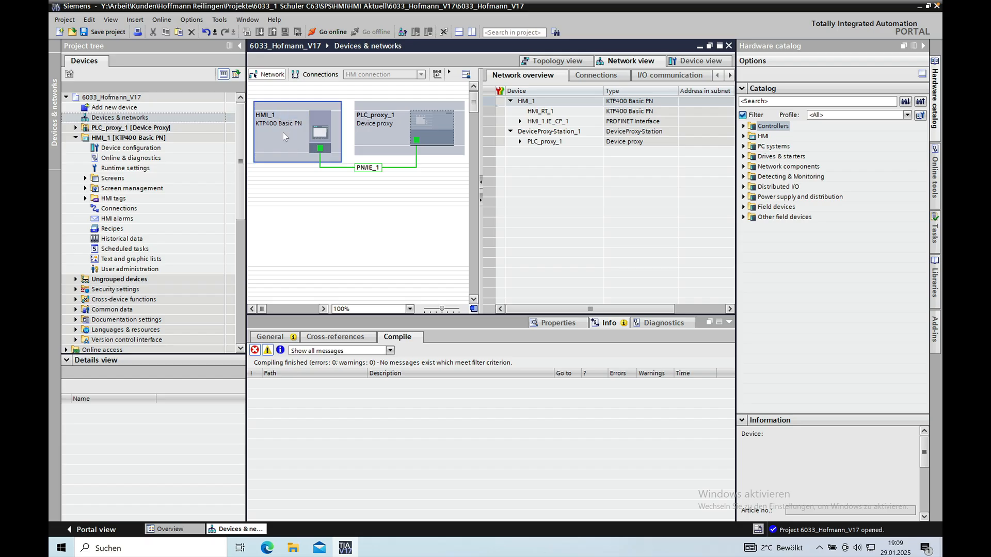
pyautogui.rightClick(285, 136)
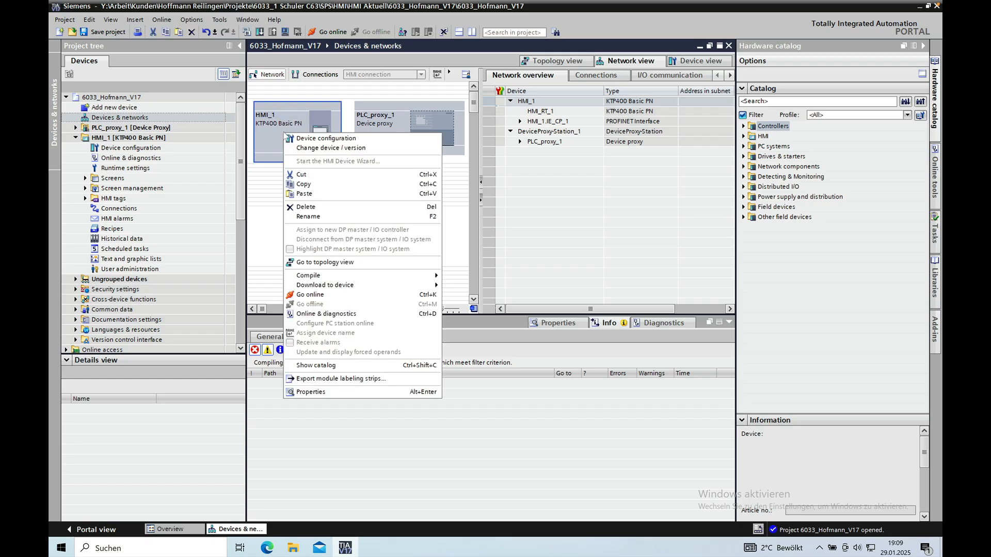
pyautogui.moveTo(330, 149)
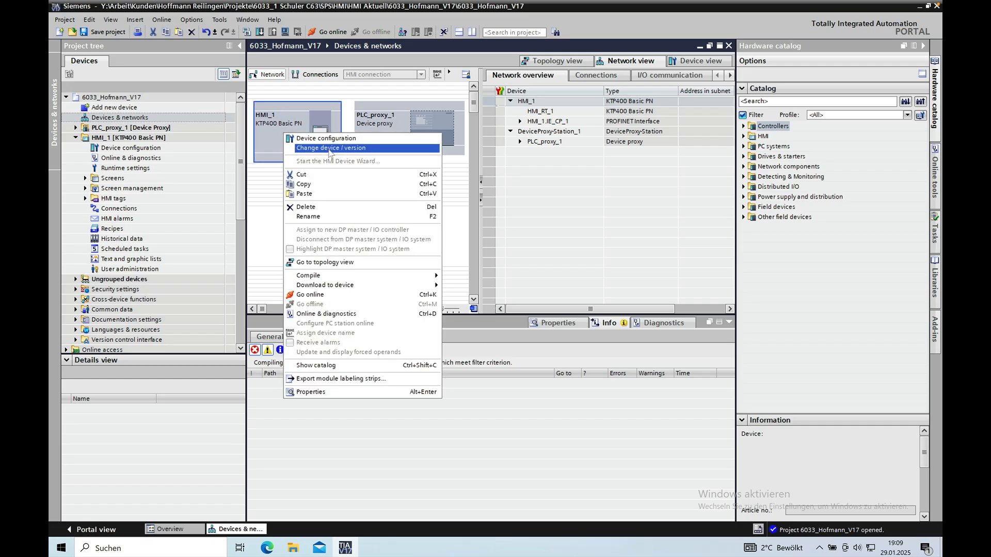
pyautogui.moveTo(364, 151)
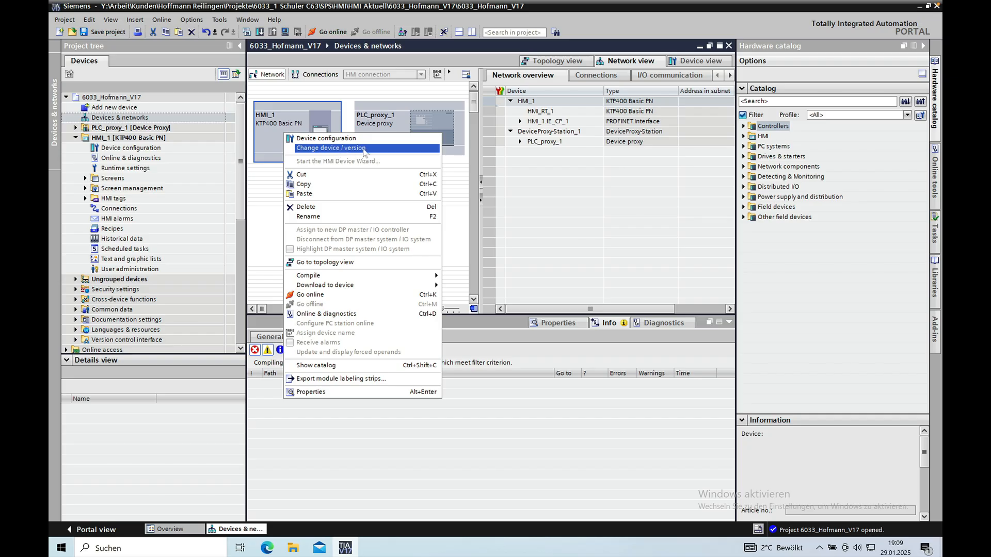
pyautogui.click(351, 149)
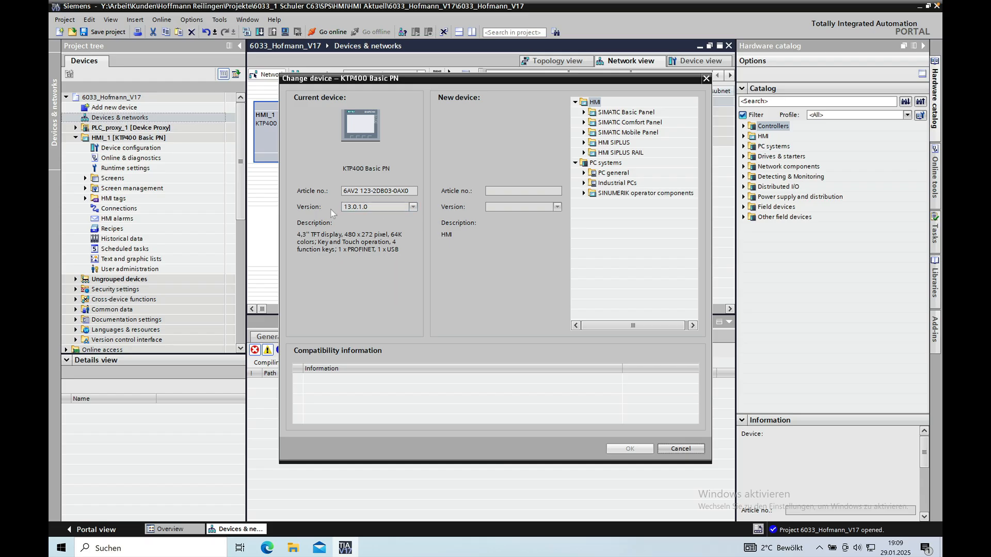
pyautogui.moveTo(324, 213)
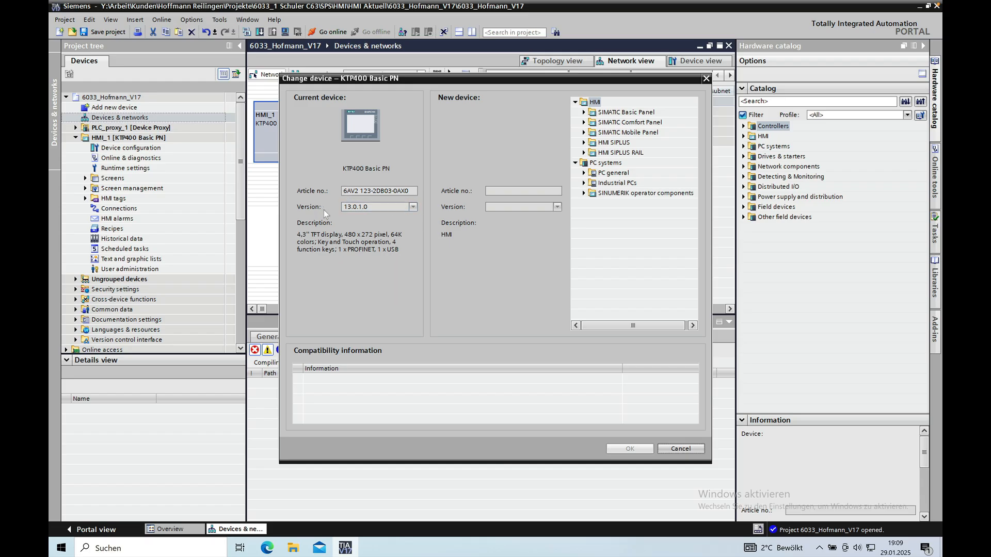
pyautogui.moveTo(354, 217)
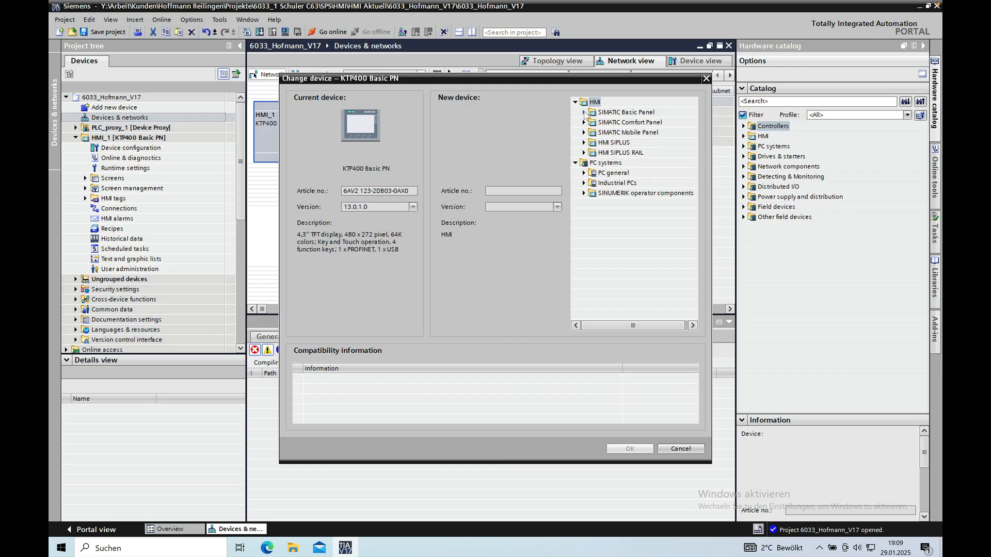
# Choose KTP400 Basic PN 6AV2 123-2DB03-0AX0 at version 17.0.0.0 as the new device
pyautogui.click(585, 111)
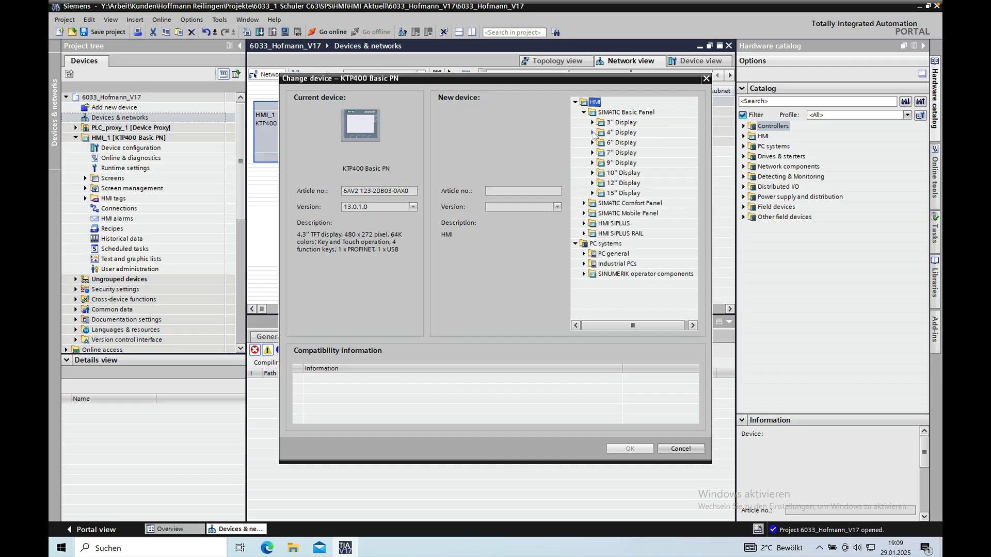
pyautogui.click(593, 132)
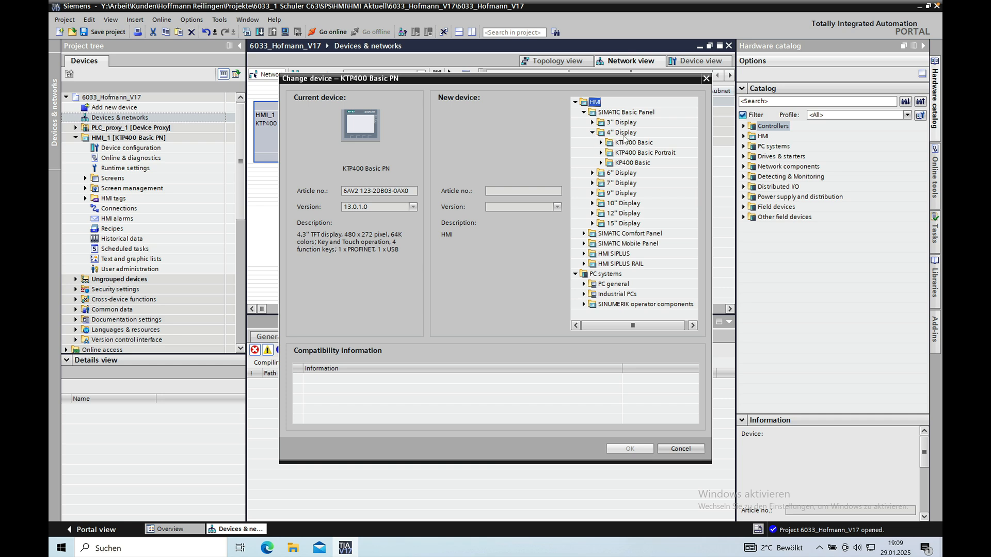
pyautogui.click(601, 143)
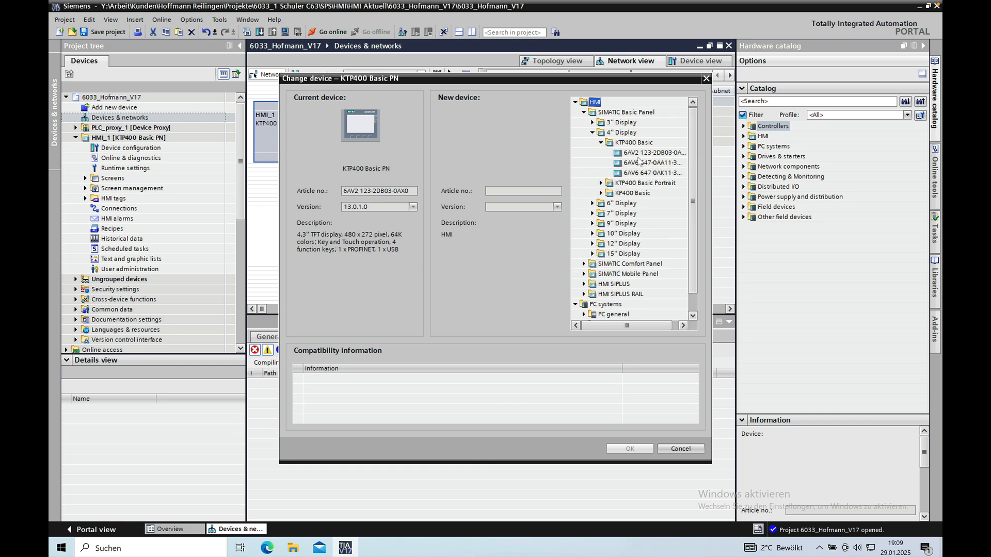
pyautogui.click(654, 153)
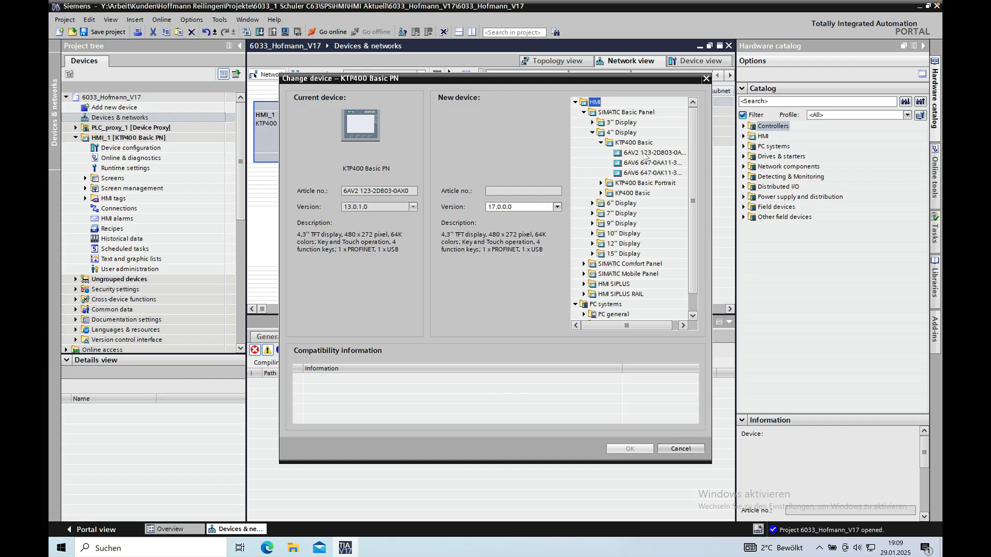
pyautogui.click(655, 153)
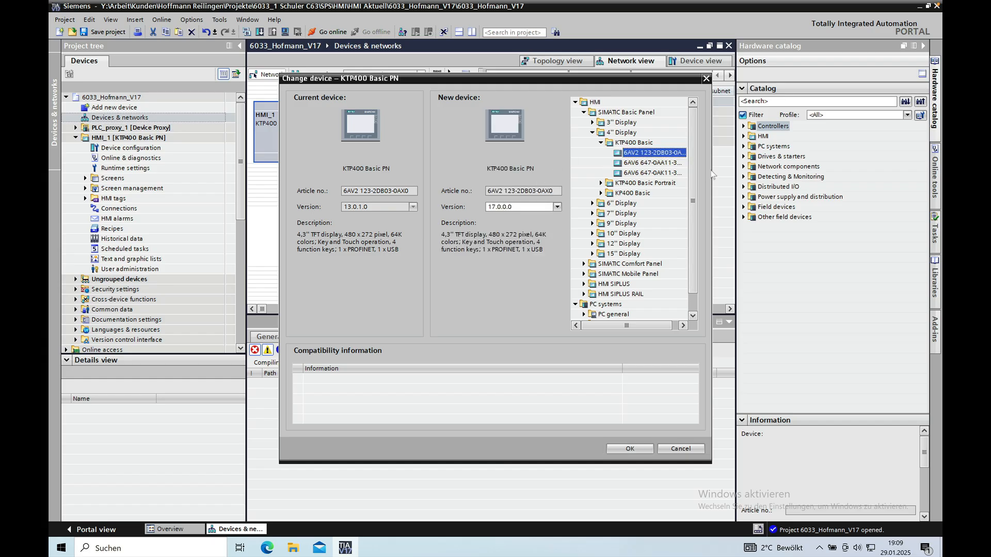
pyautogui.click(653, 153)
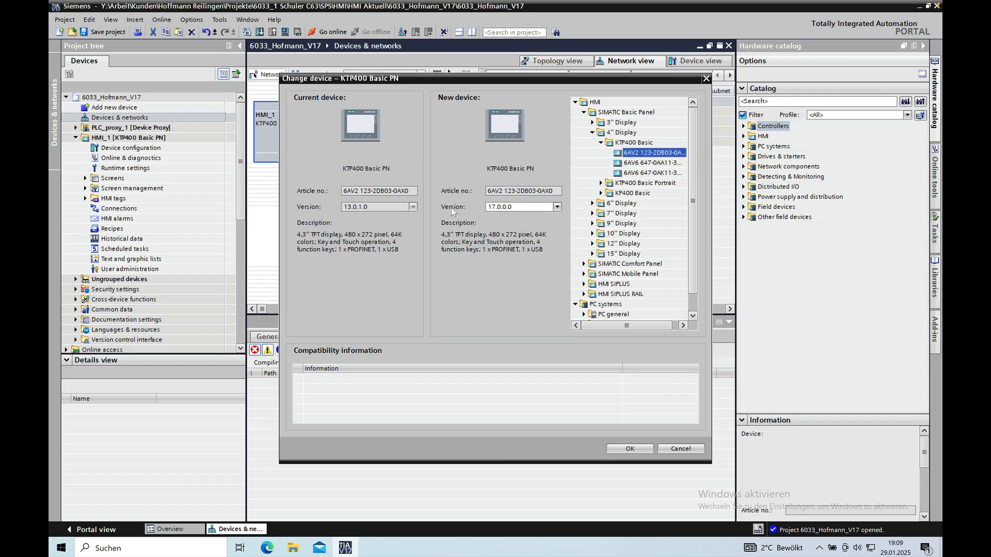
pyautogui.moveTo(459, 209)
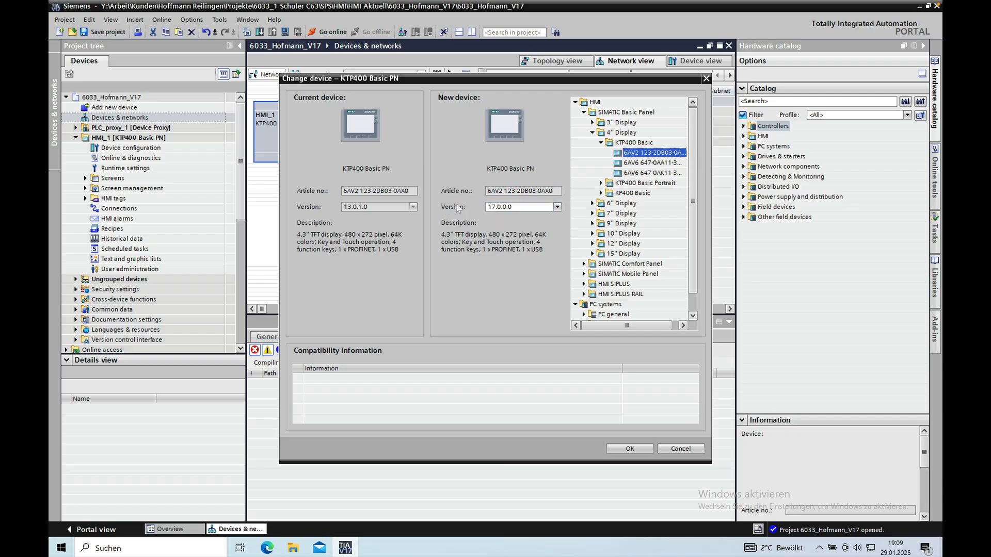
pyautogui.moveTo(634, 409)
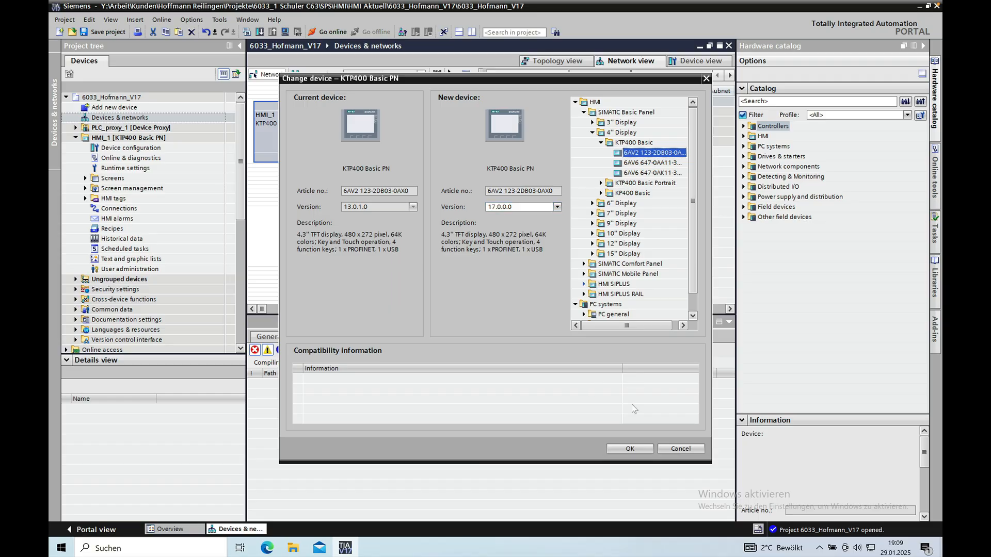
pyautogui.moveTo(693, 422)
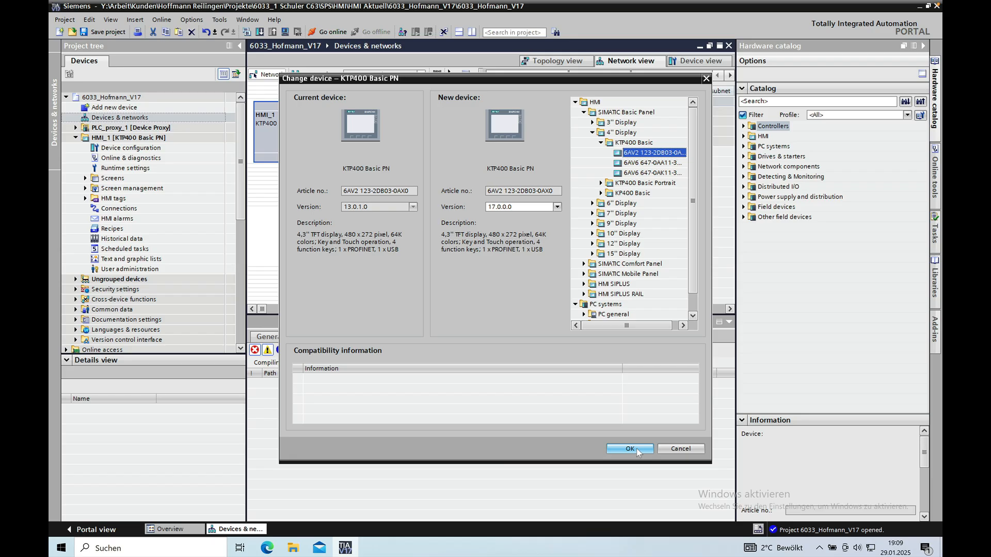
# Confirm the device change so HMI_1 becomes a V17.0.0.0 KTP400 Basic PN
pyautogui.click(630, 448)
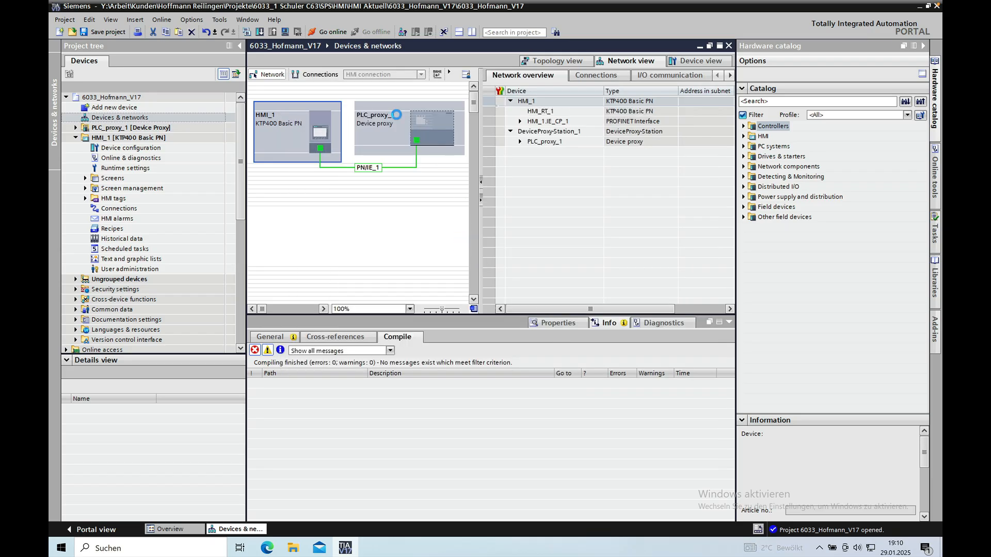